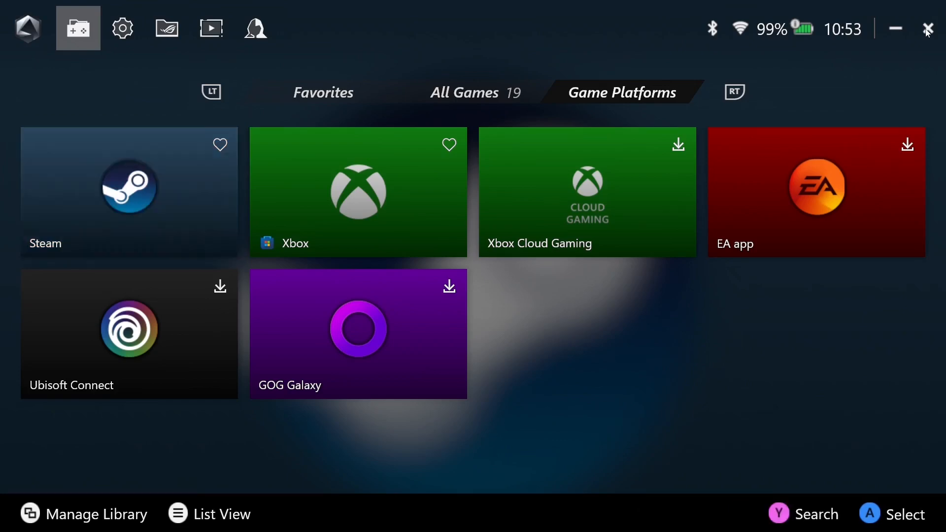
Close Armoury Crate SE and approve the UAC prompt so boot-bazzite runs as administrator
click(928, 28)
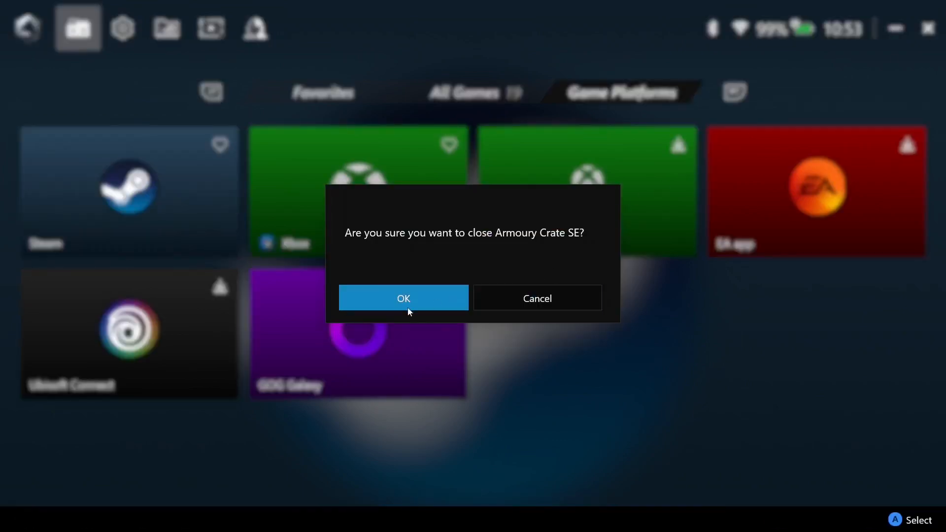
click(403, 297)
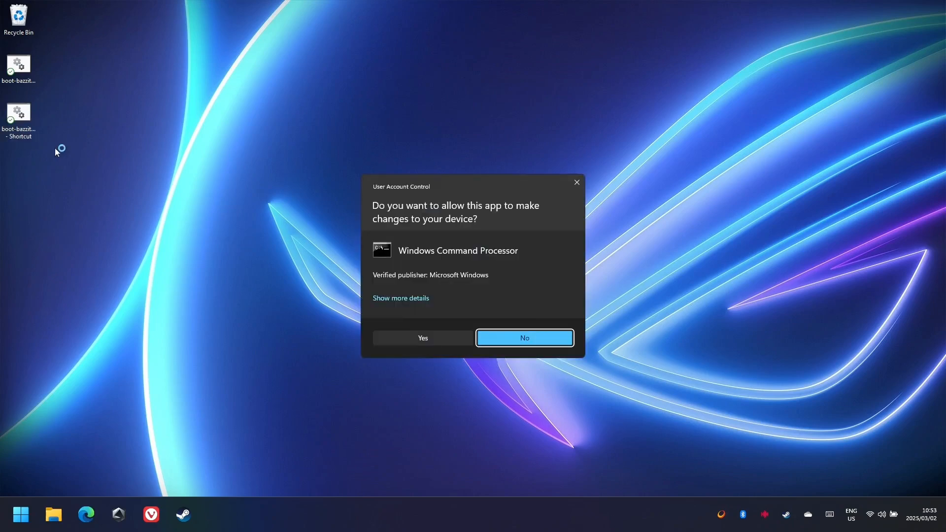
mouse_move(131, 270)
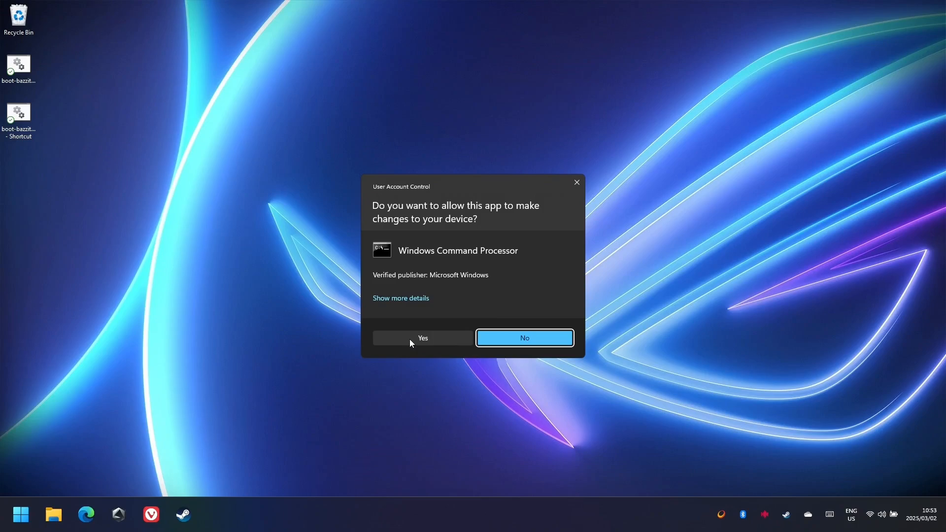
click(423, 338)
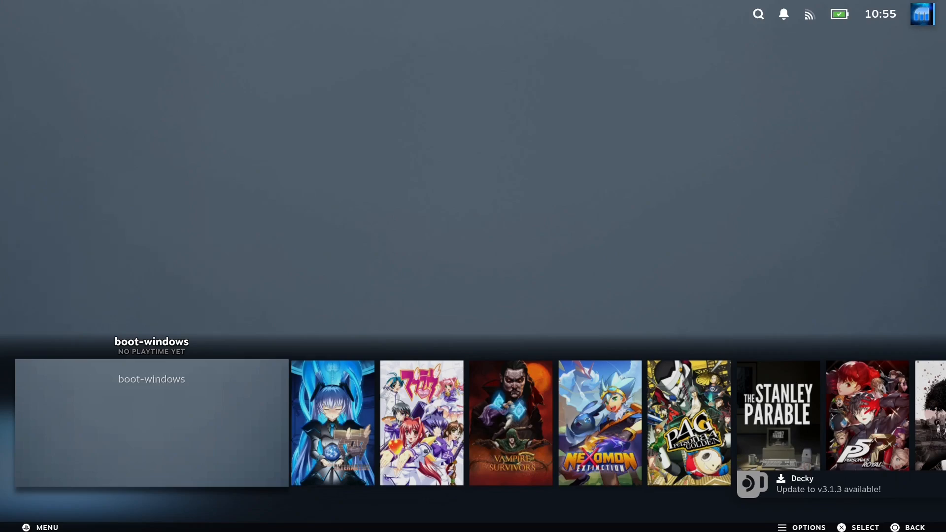
Launch the boot-windows tile from the Steam library to reboot into Windows
click(151, 422)
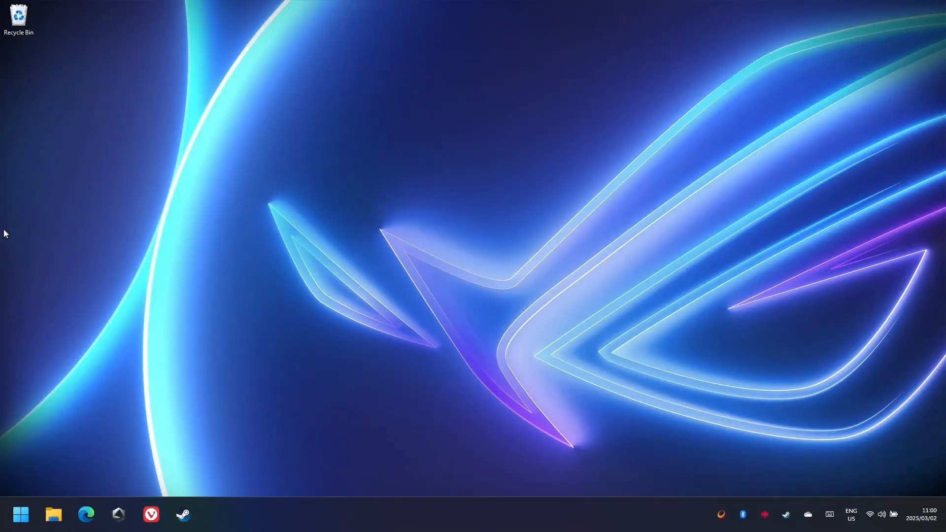
mouse_move(238, 348)
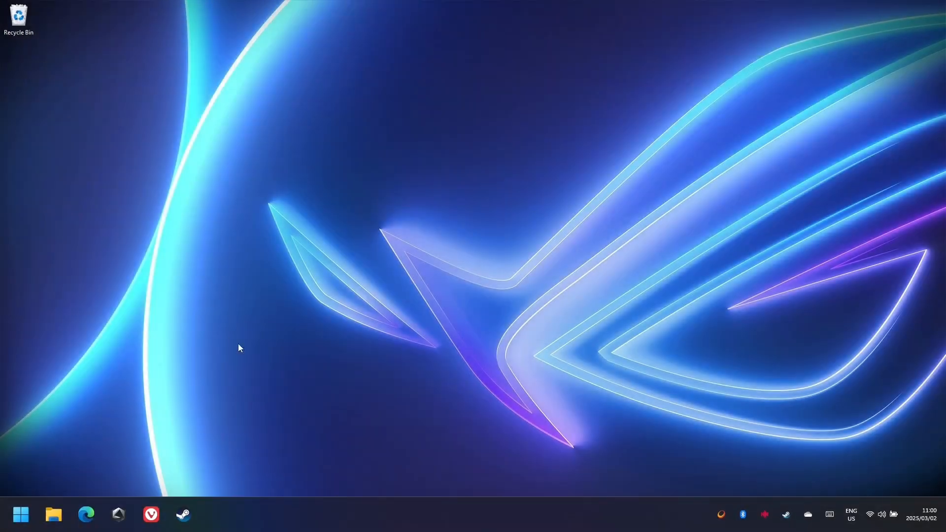
Search Start for 'command' and run Command Prompt as administrator, approving UAC
click(19, 515)
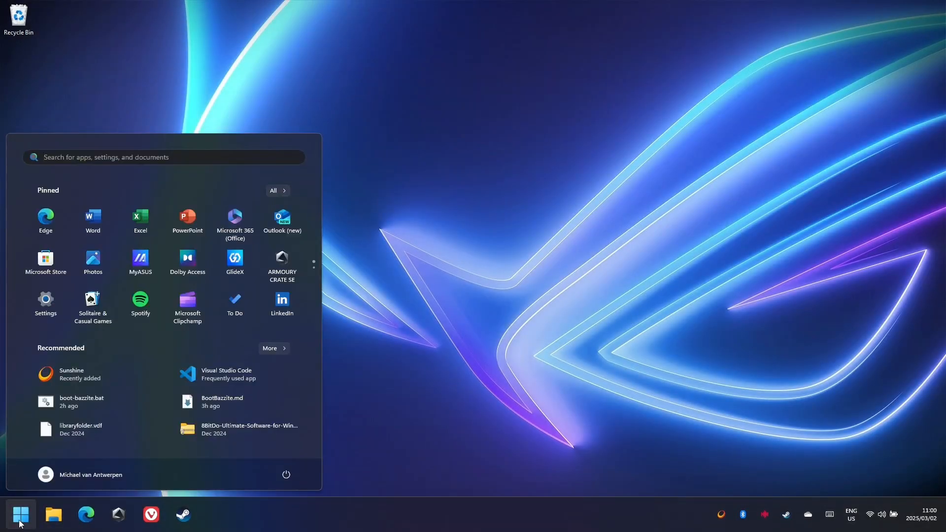
text(command)
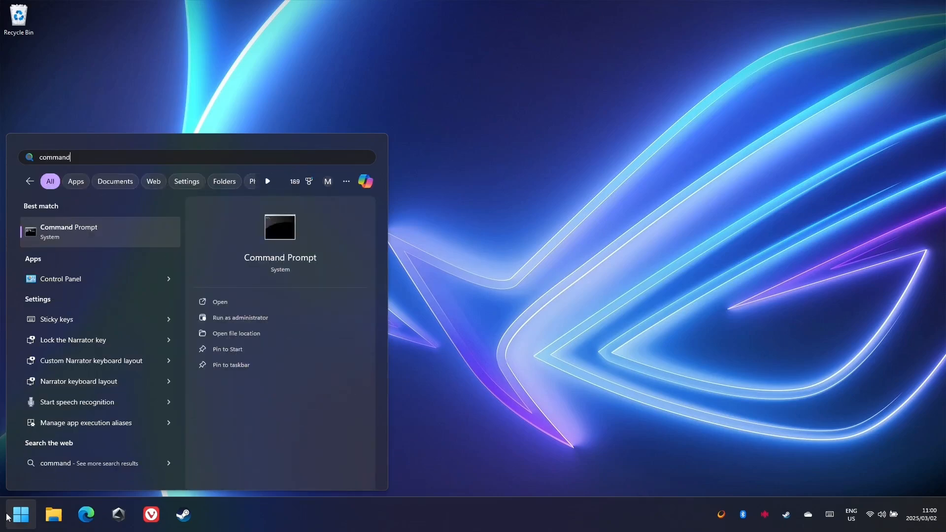
right_click(68, 232)
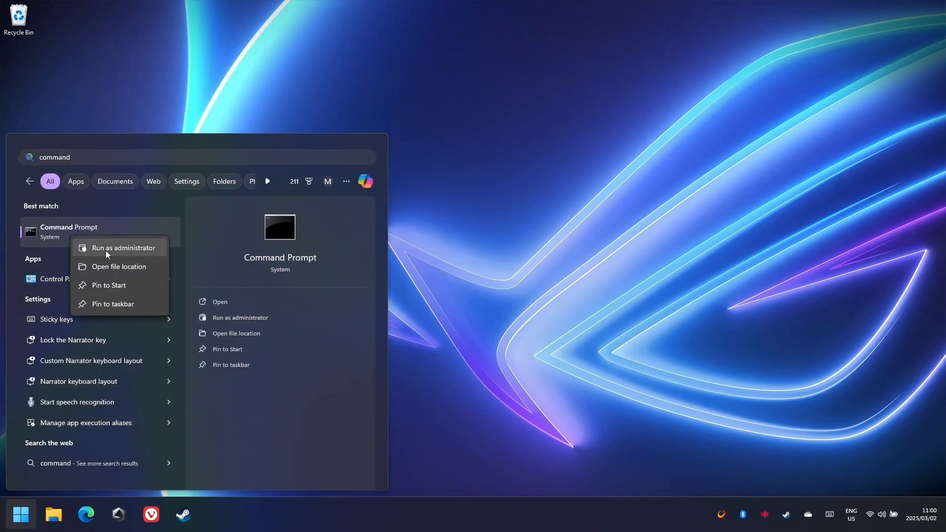
click(122, 247)
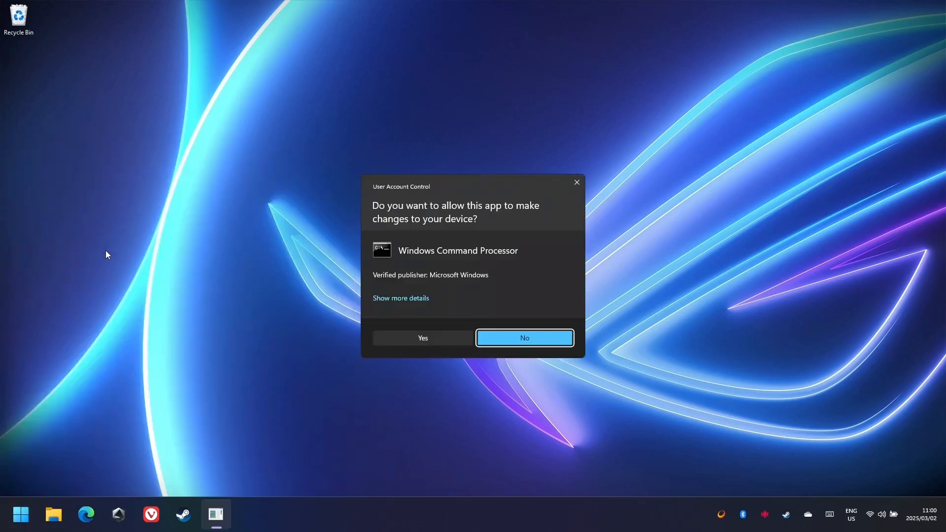
click(423, 338)
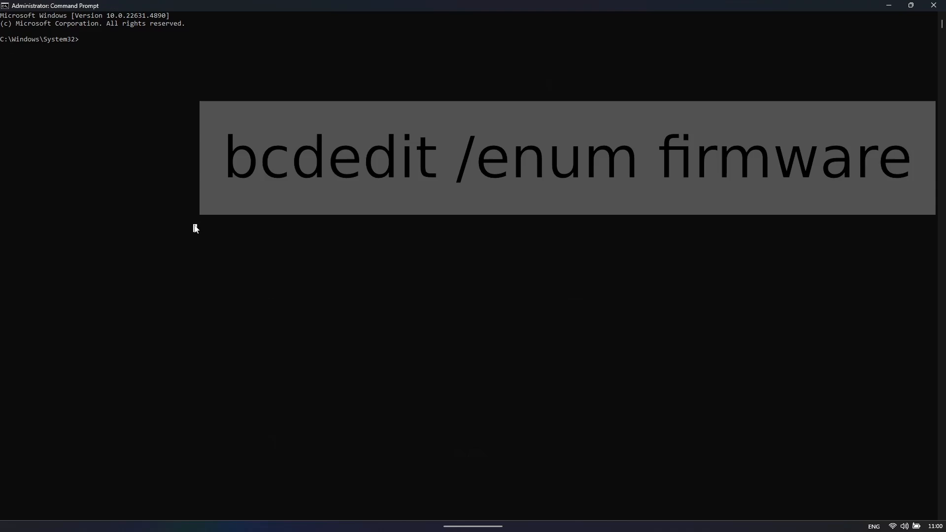
Run bcdedit /enum firmware to list the firmware boot entries
text(bcdedit)
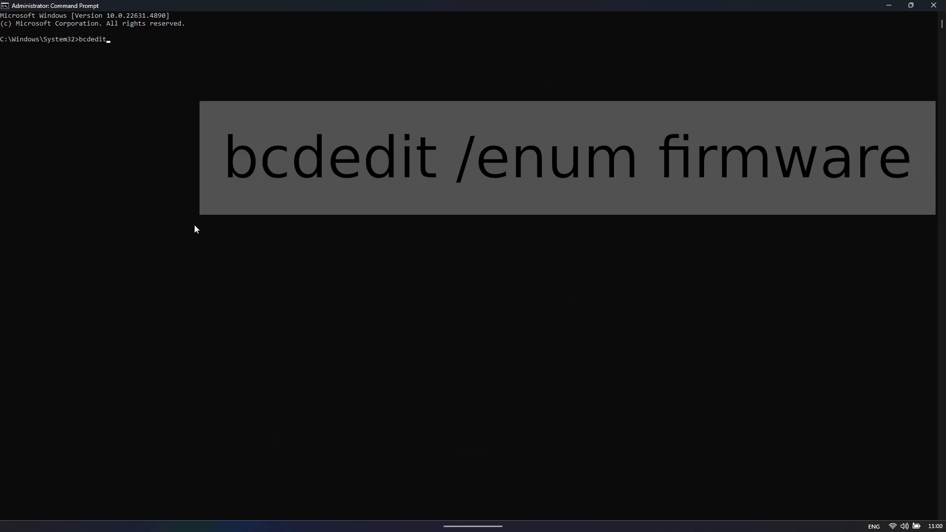
text(/enum)
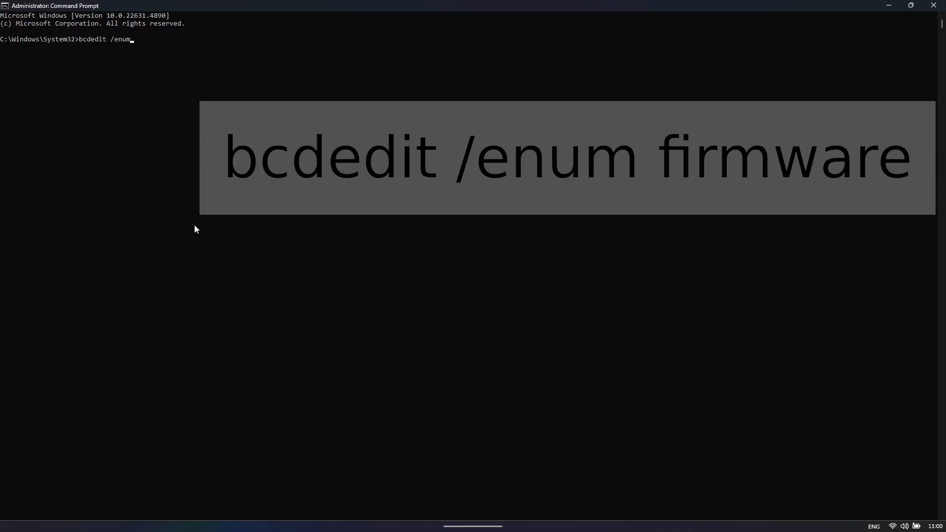
text(firm)
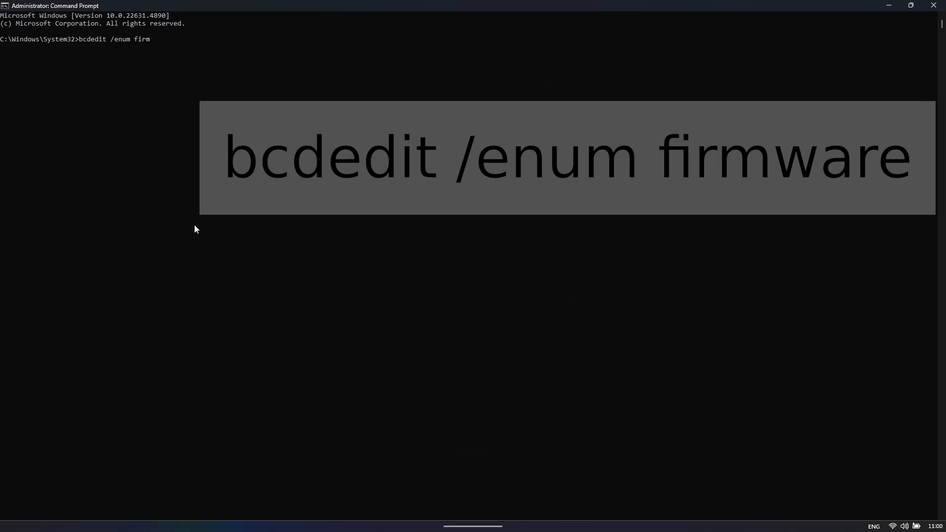
key(enter)
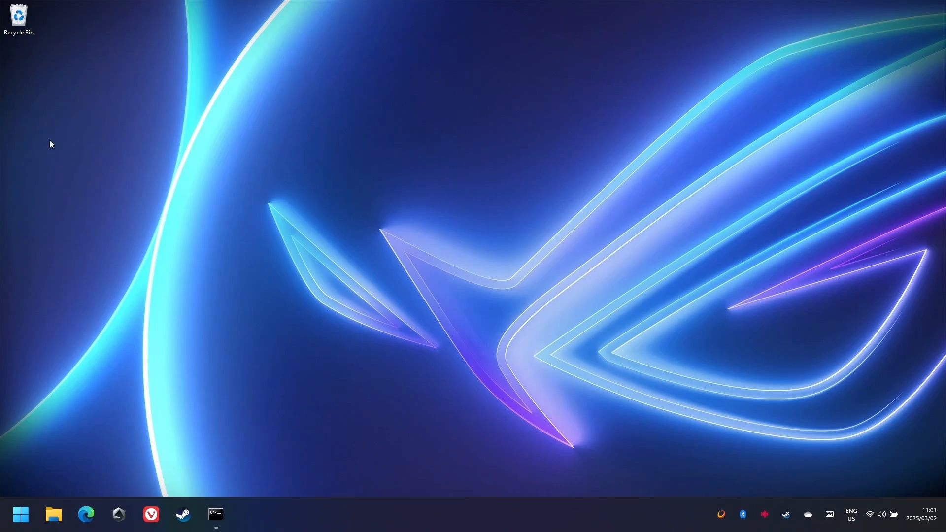
Create a new desktop text document named boot-bazzite and open it in Notepad just once
right_click(51, 144)
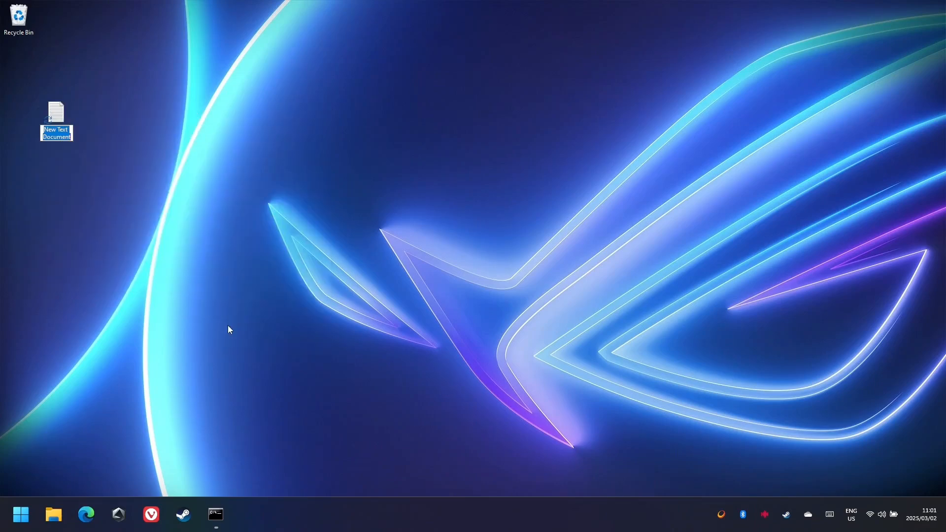
text(boot-bazzit...)
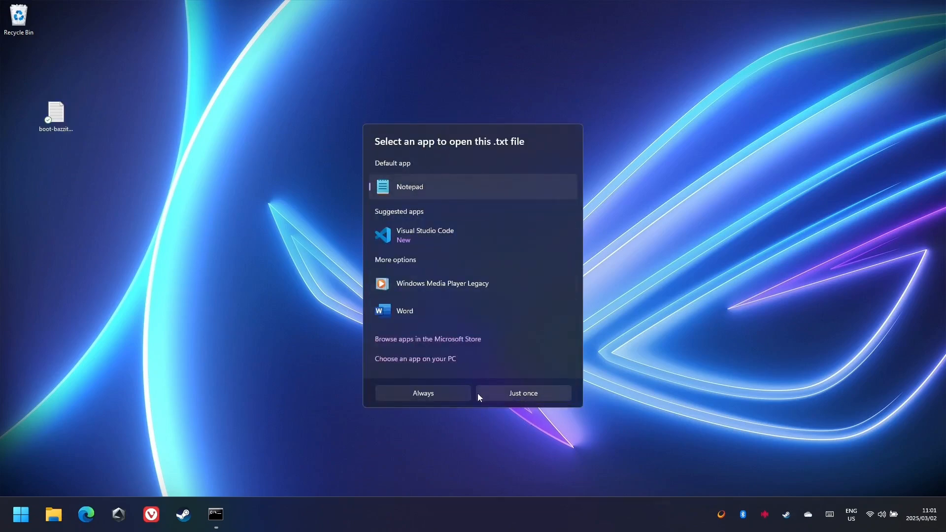
click(522, 394)
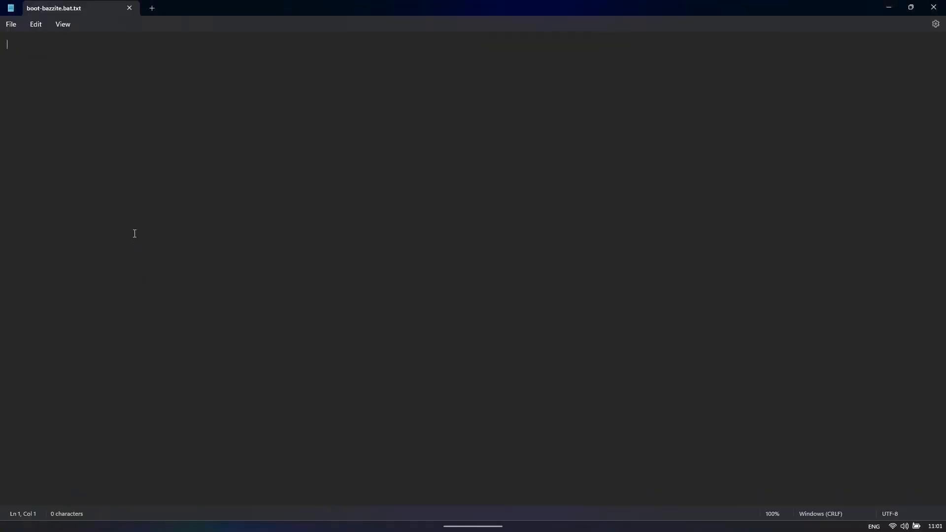
Write bcdedit /set {fwbootmgr} bootsequence {fb17b351-30d6-11ef-a9b7-806e6f6e6963} on the first line
text(Firmware Application (101fffff))
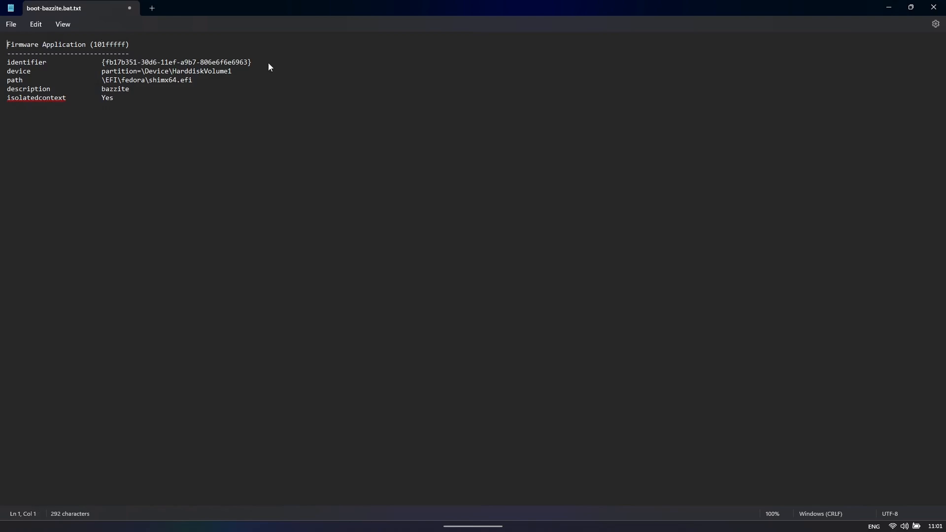
key(Enter)
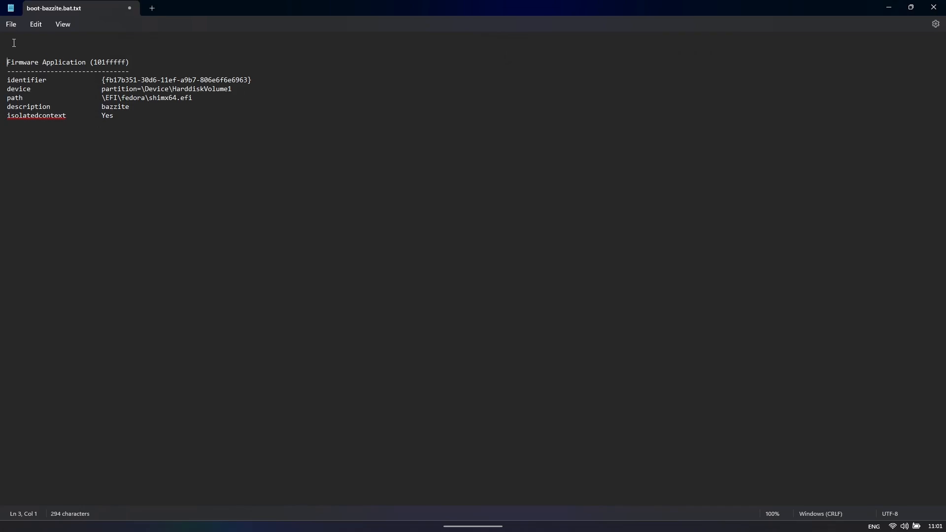
click(36, 72)
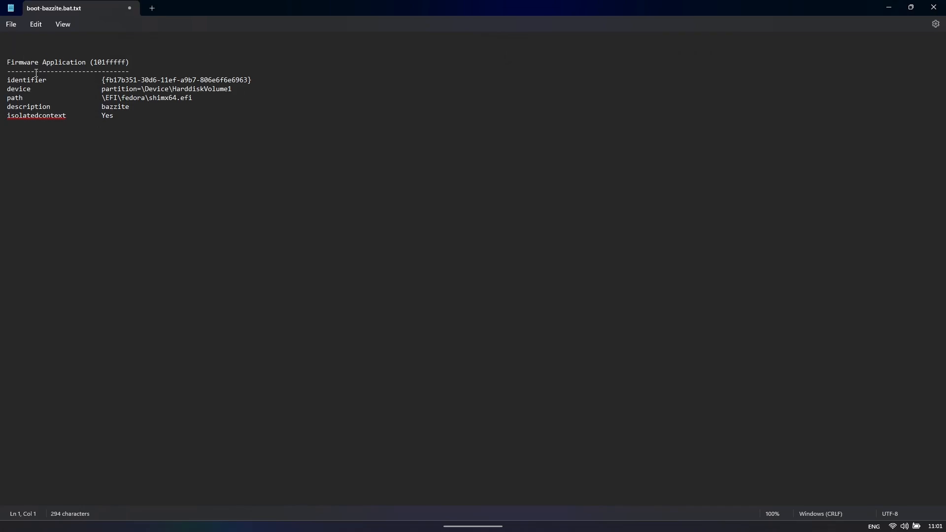
text(bcded)
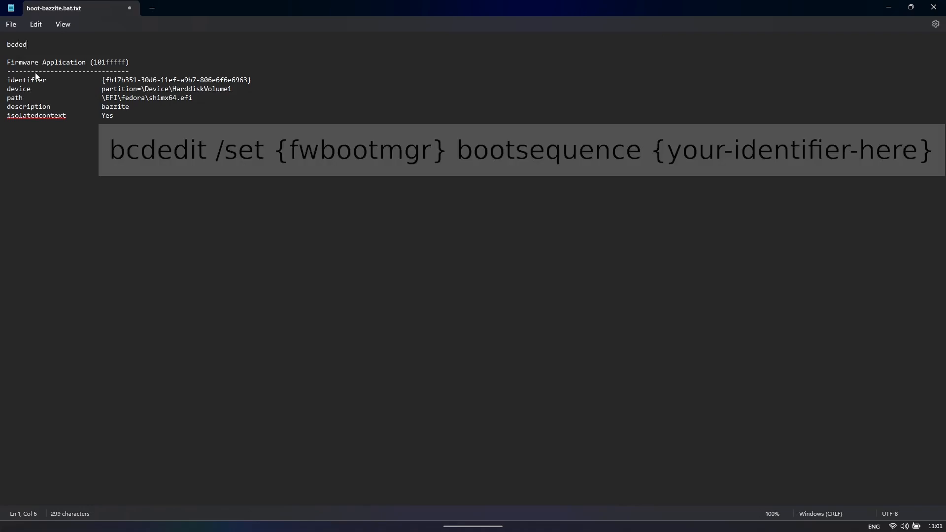
text(it)
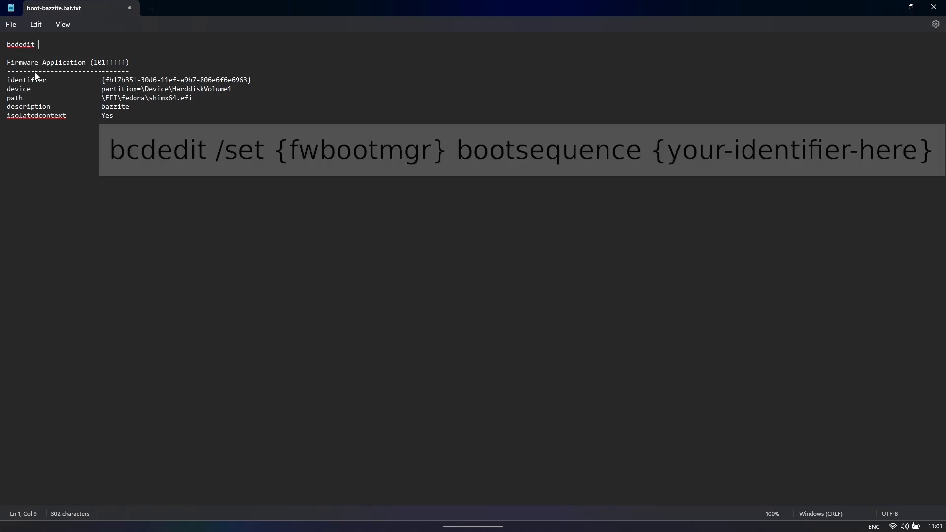
text(/set)
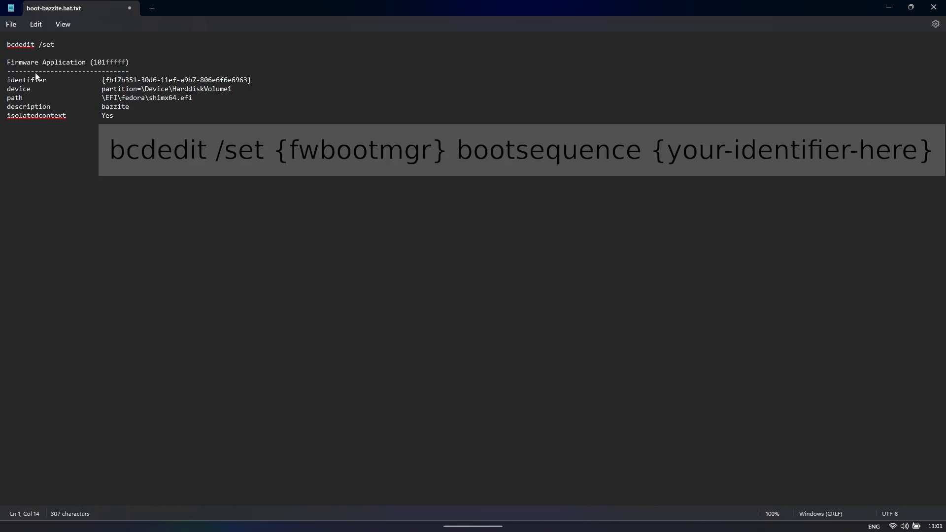
text({)
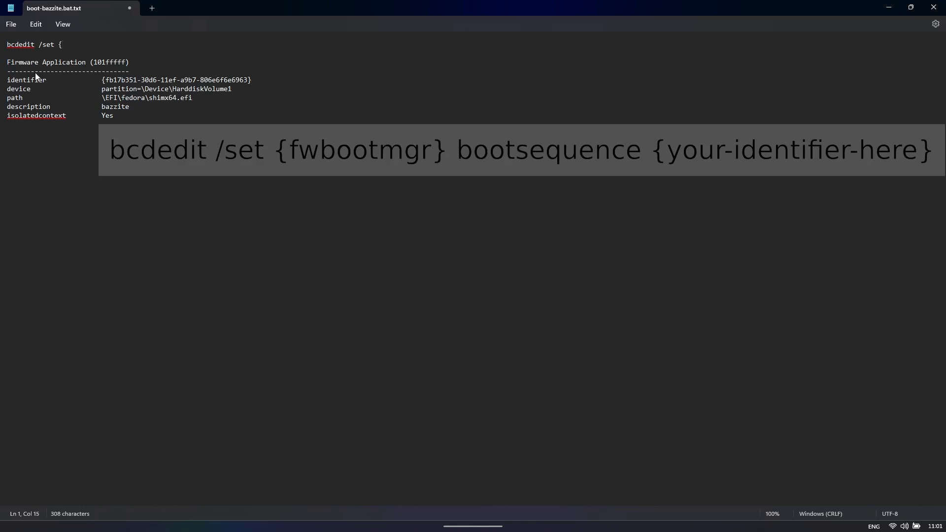
text(fwbo)
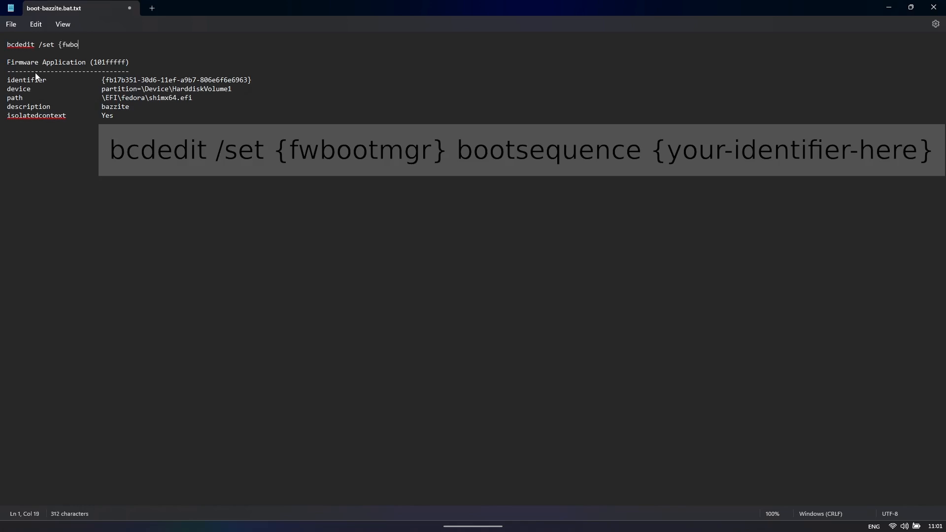
text(otmgr})
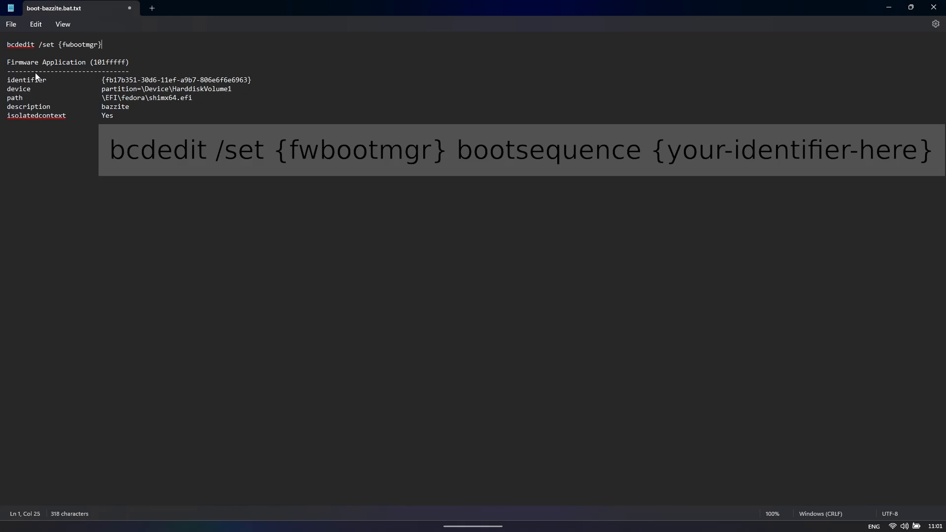
text(boot)
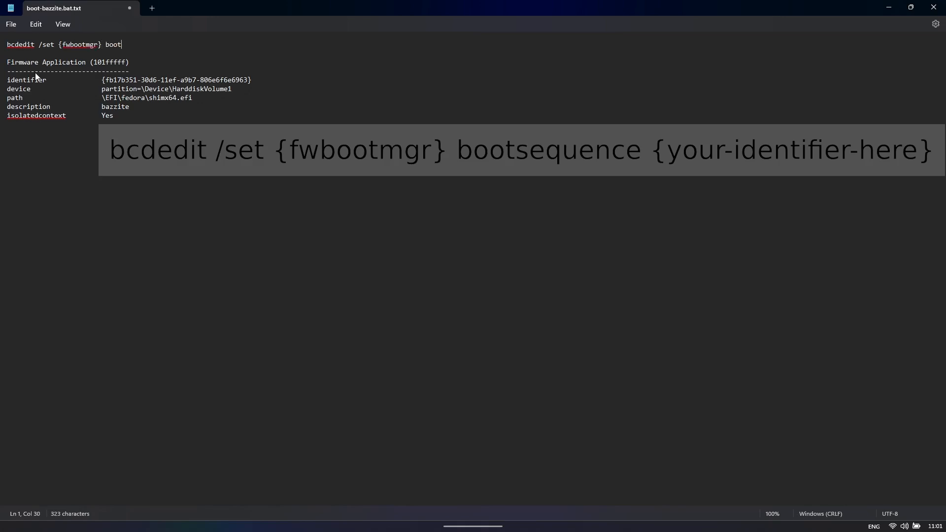
text(sequence)
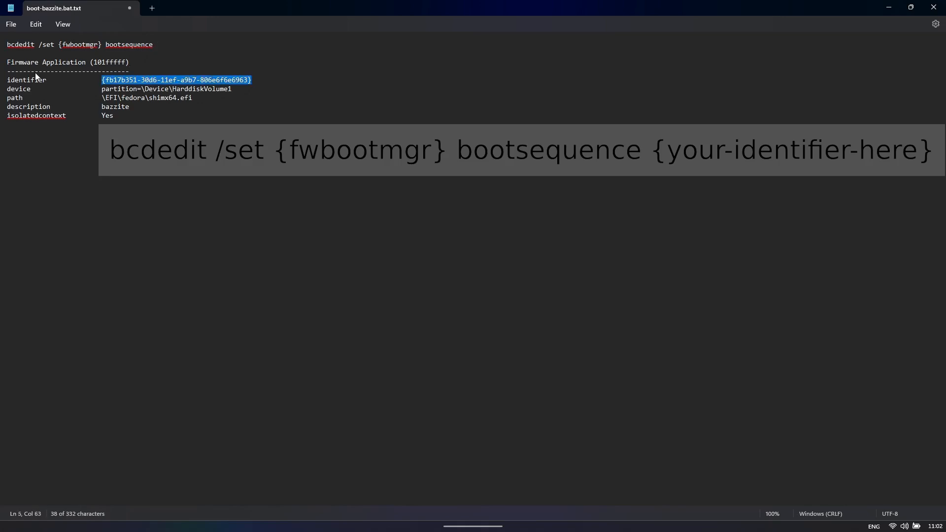
text({fb17b351-30d6-11ef-a9b7-806e6f6e6963})
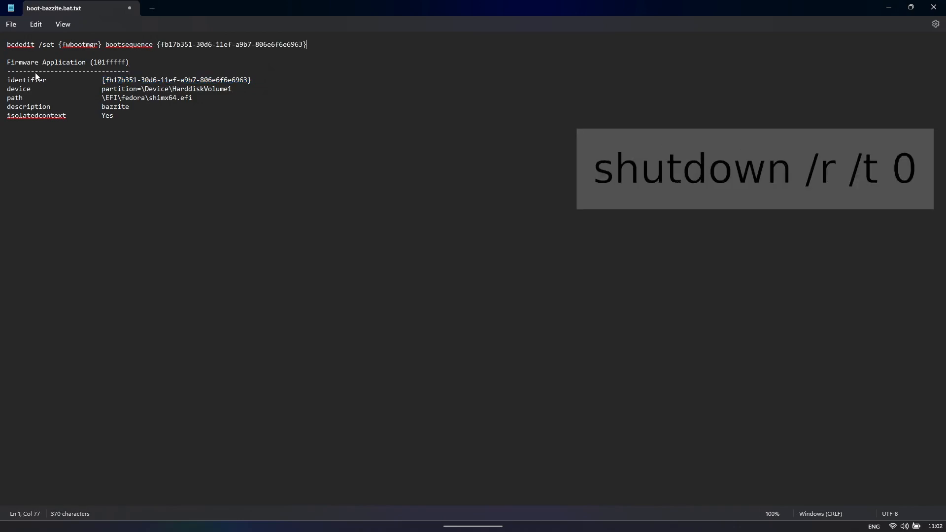
Add a shutdown /r /t 0 line and delete the leftover firmware listing
key(enter)
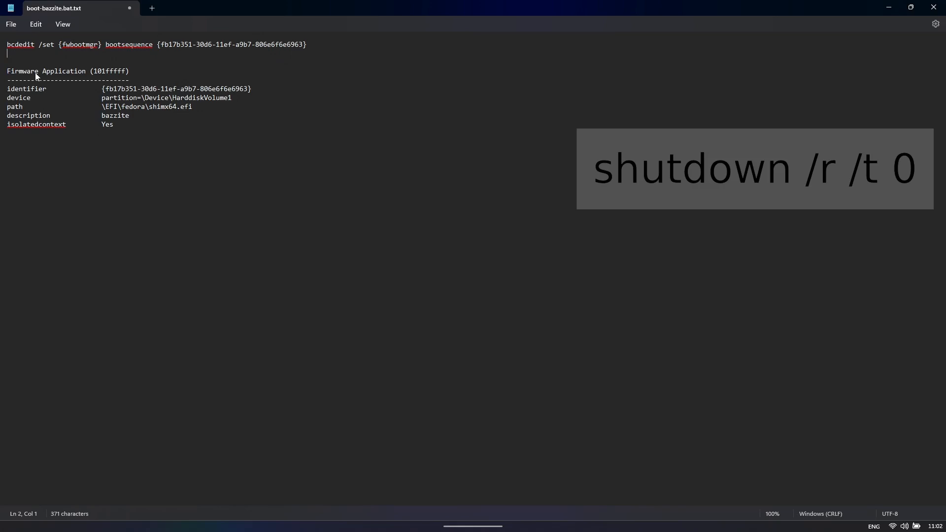
text(shutdown)
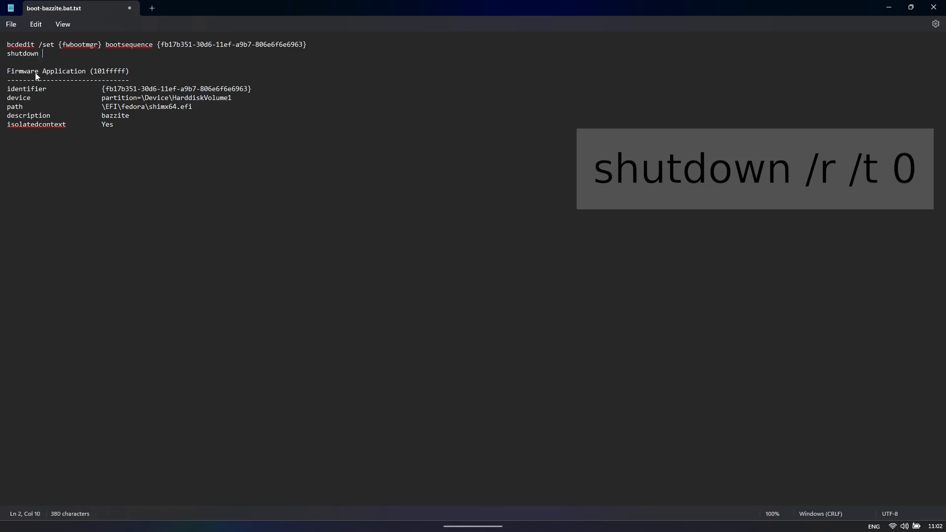
text(/r)
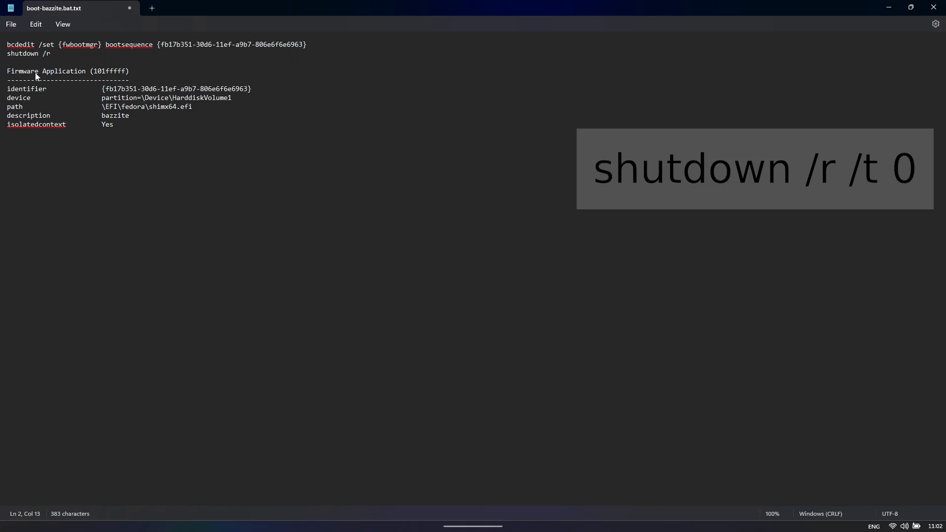
text(/t)
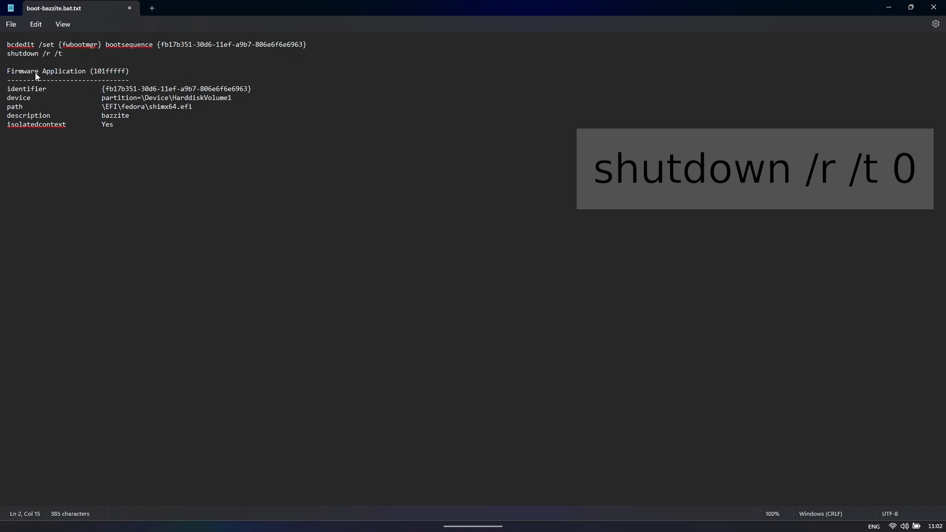
text(0)
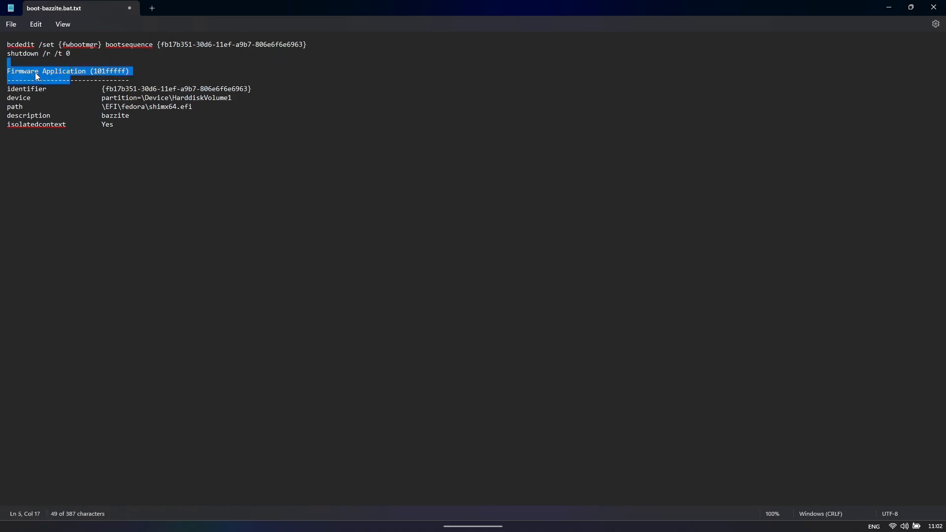
key(Delete)
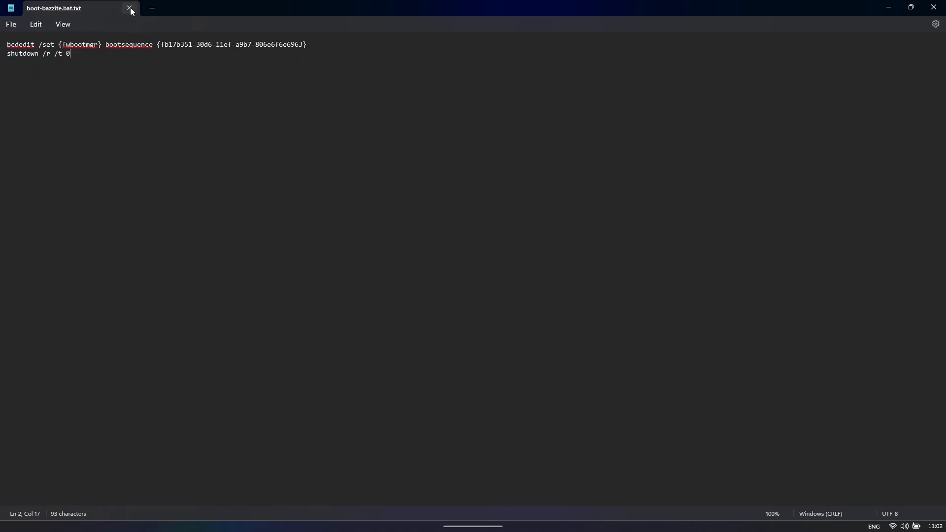
click(129, 8)
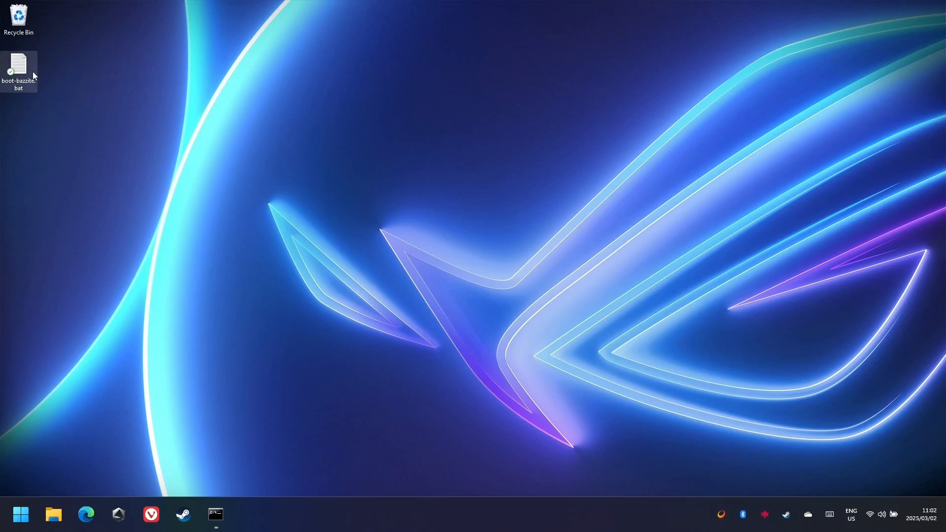
mouse_move(20, 66)
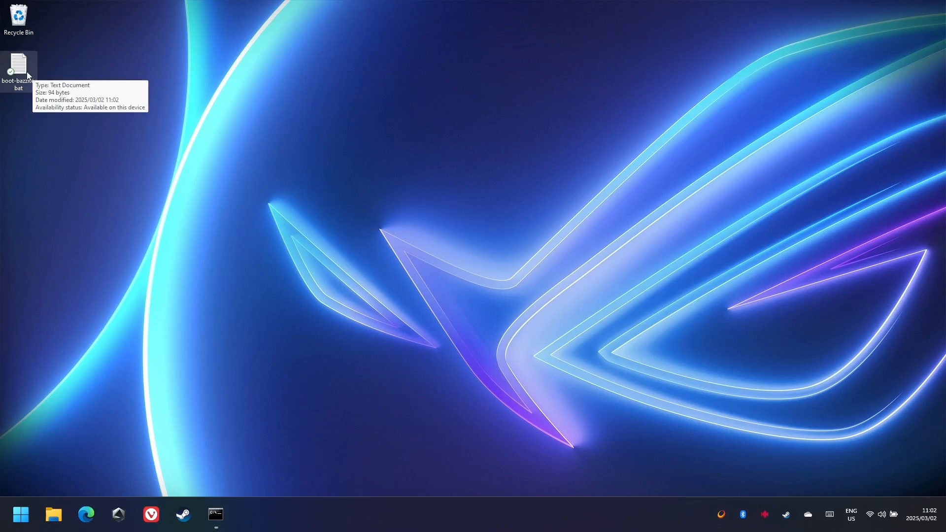
double_click(17, 62)
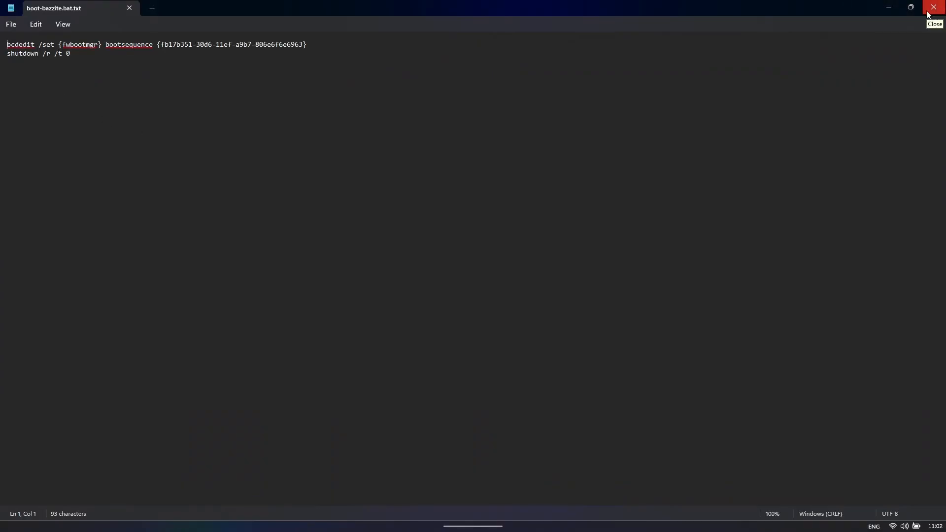
click(933, 7)
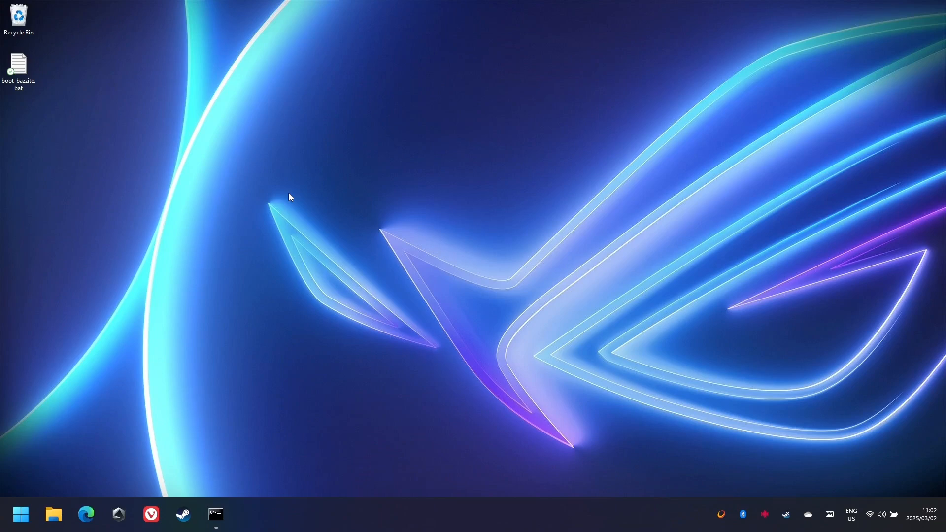
mouse_move(270, 207)
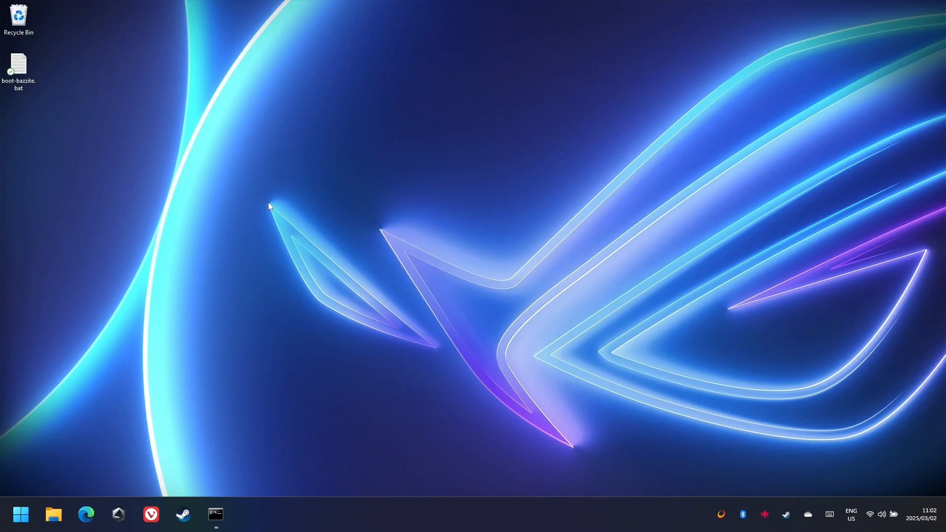
mouse_move(53, 515)
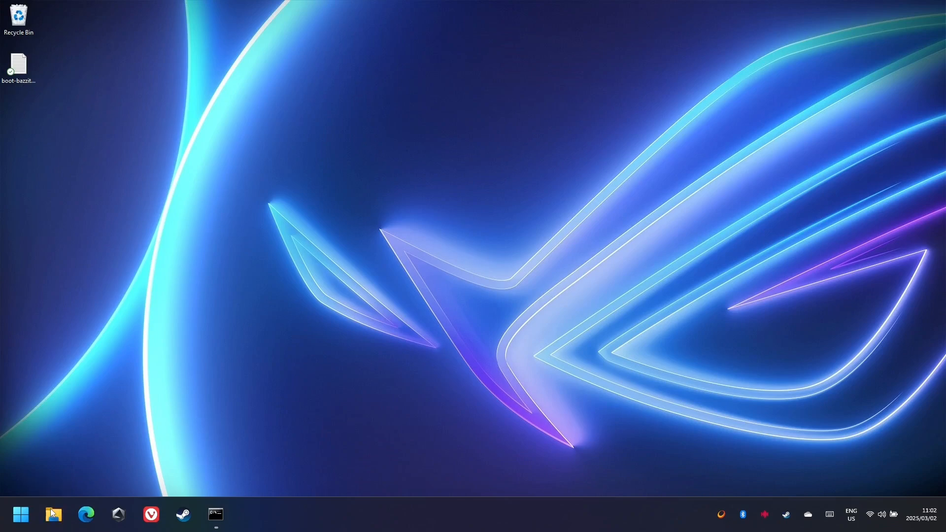
Show file name extensions and confirm renaming the desktop file to boot-bazzite.bat
click(54, 515)
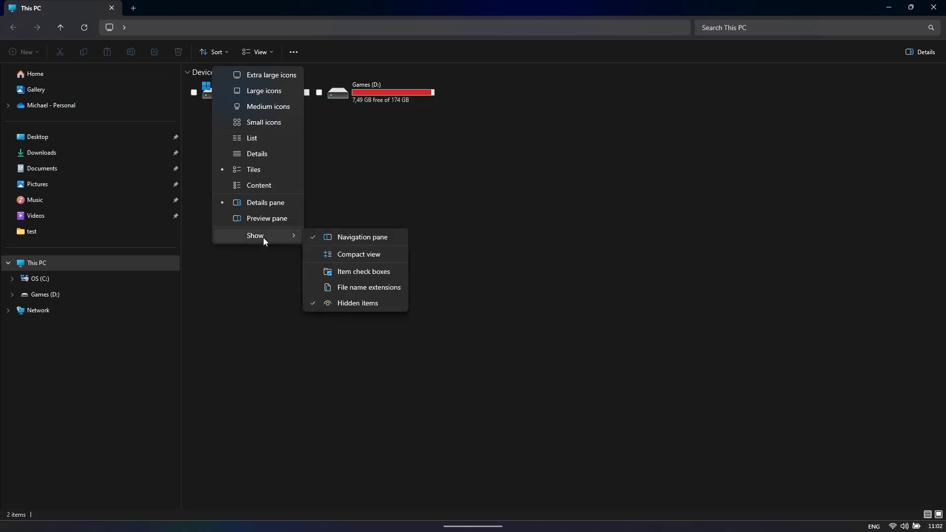
mouse_move(352, 293)
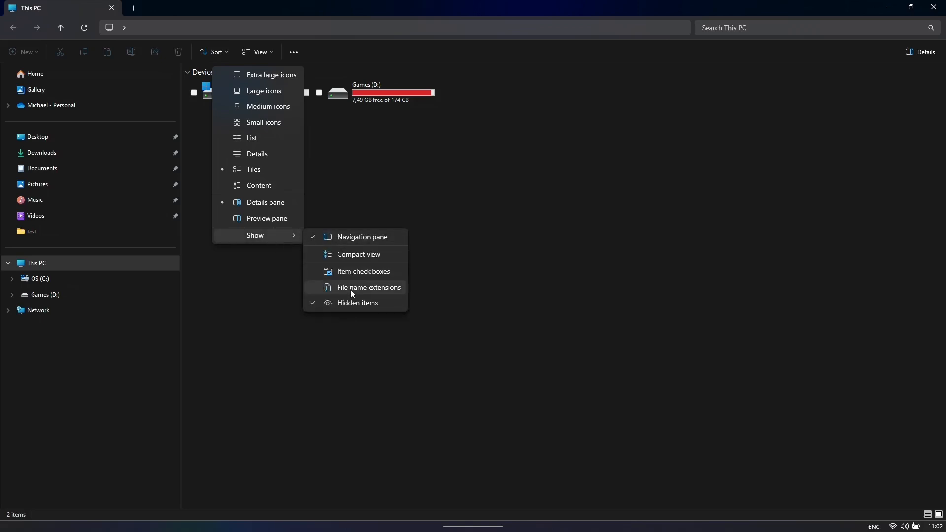
mouse_move(368, 286)
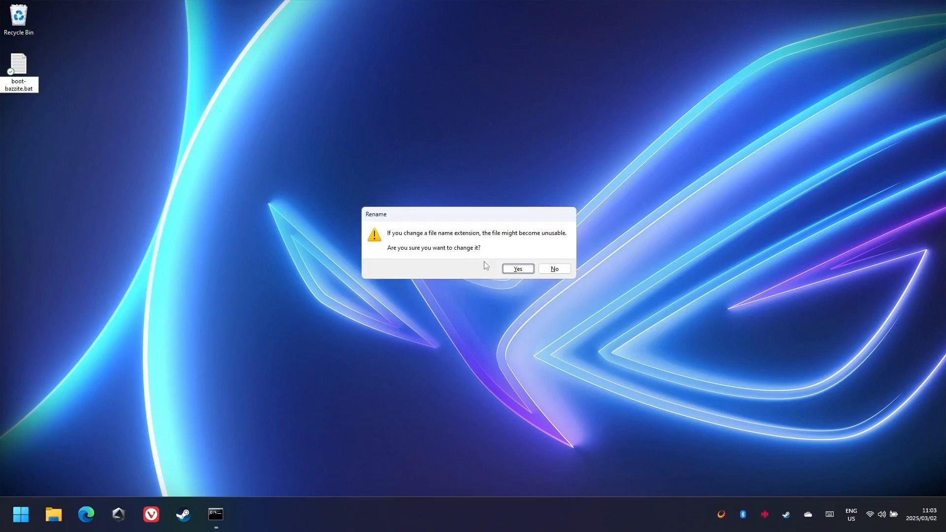
click(517, 268)
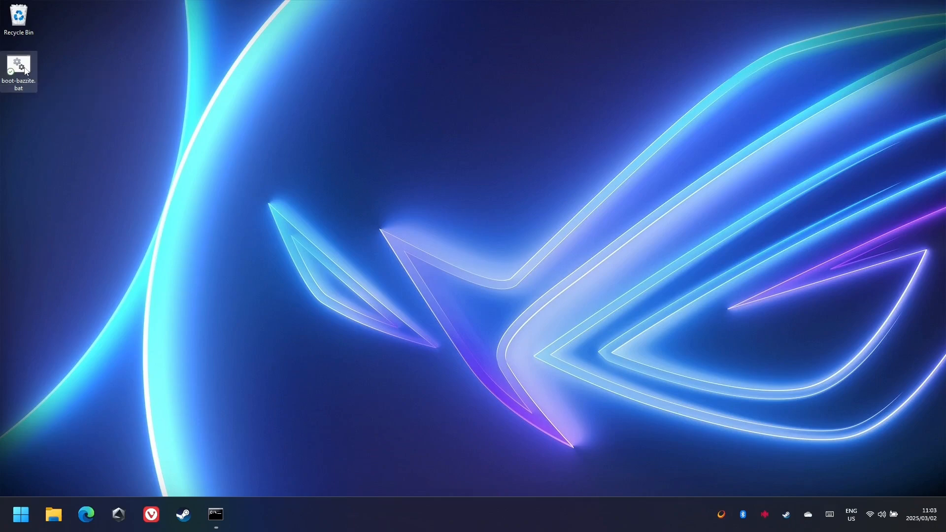
Create a desktop shortcut to boot-bazzite.bat via Show more options
right_click(18, 66)
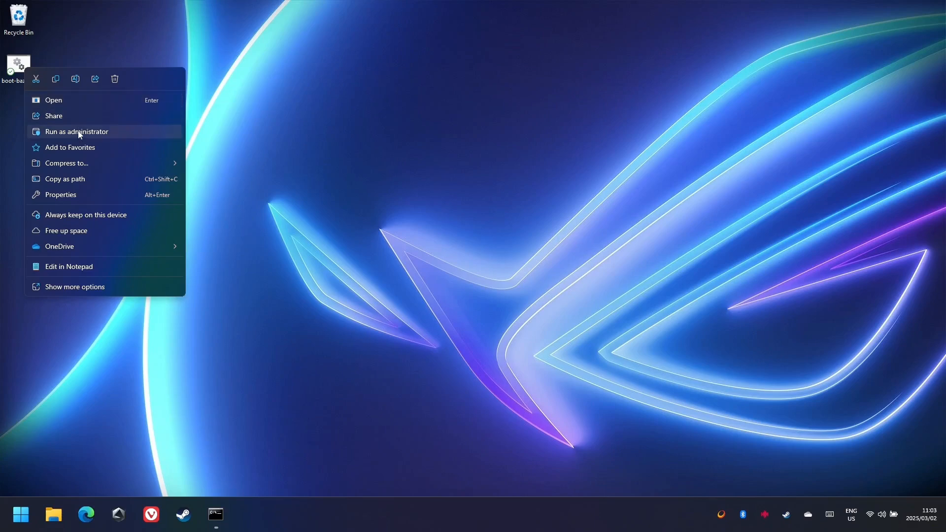
mouse_move(112, 148)
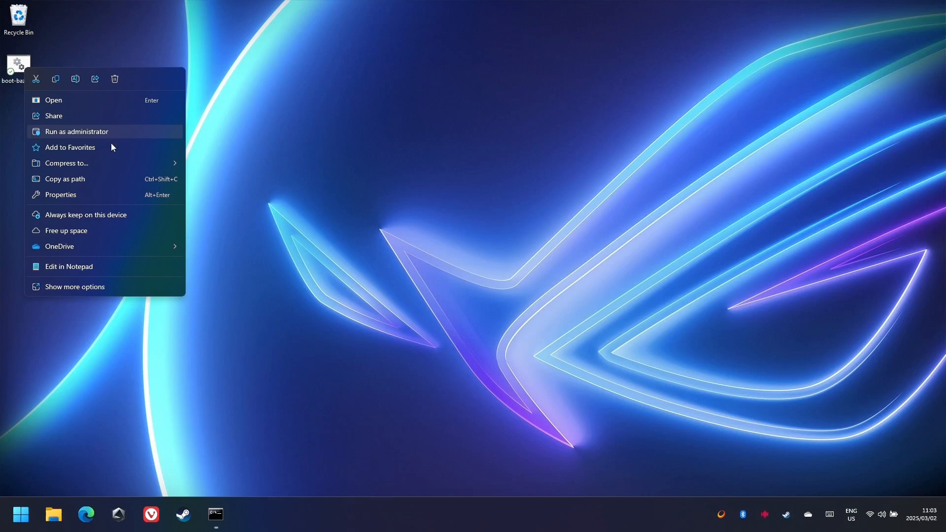
click(74, 287)
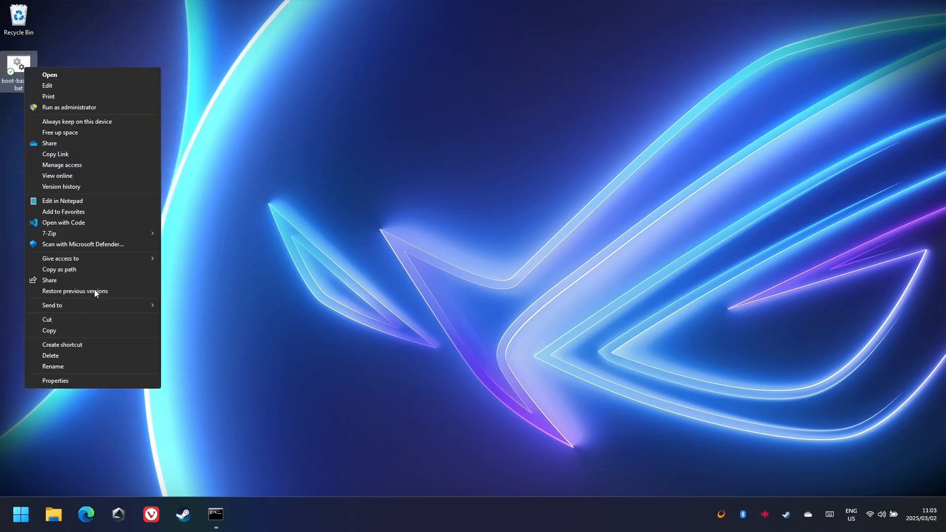
click(62, 345)
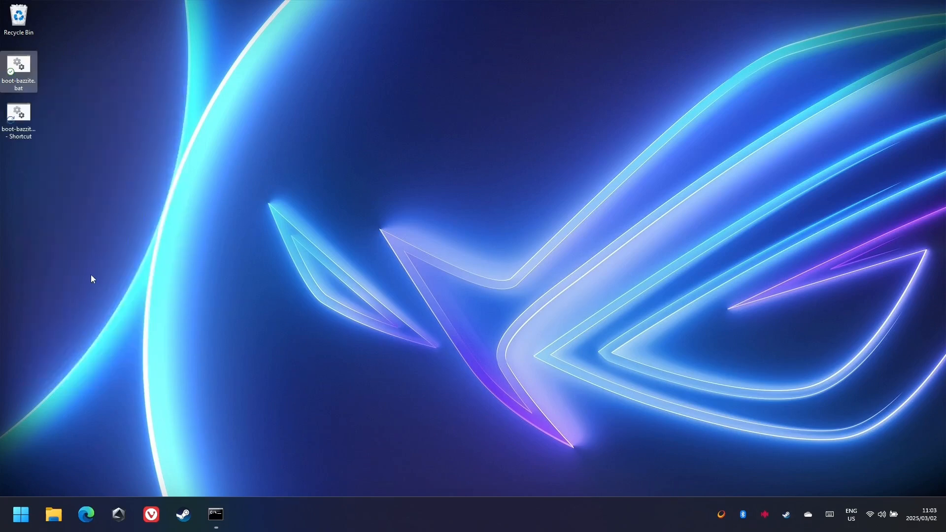
mouse_move(98, 208)
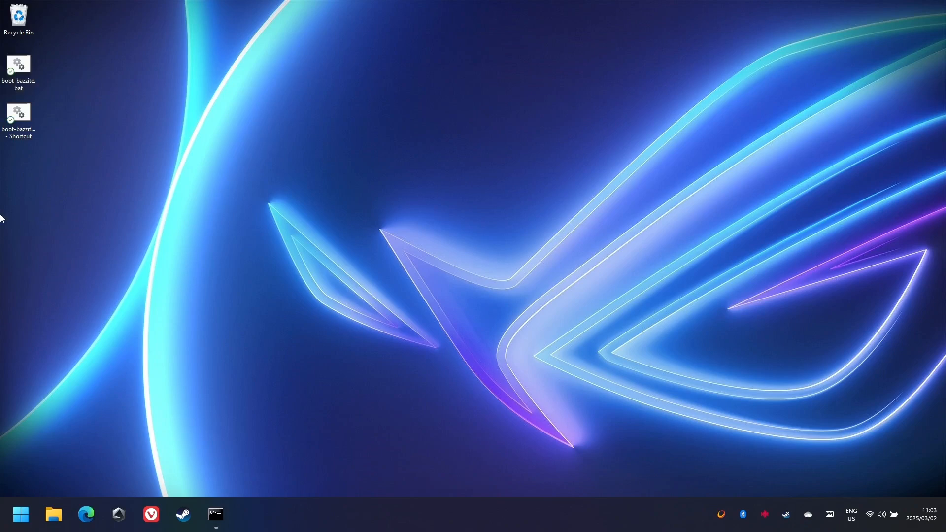
Set the boot-bazzite.bat shortcut to Run as administrator in its Advanced properties
right_click(17, 114)
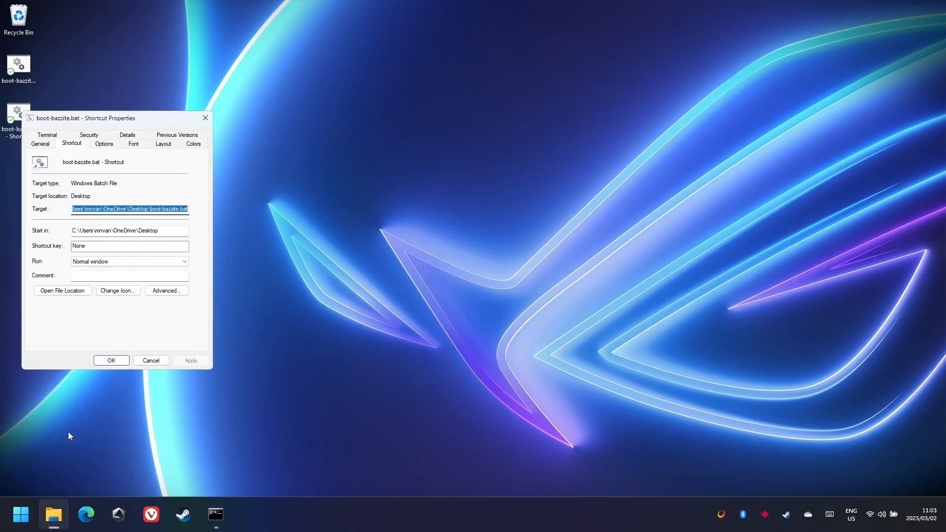
click(167, 290)
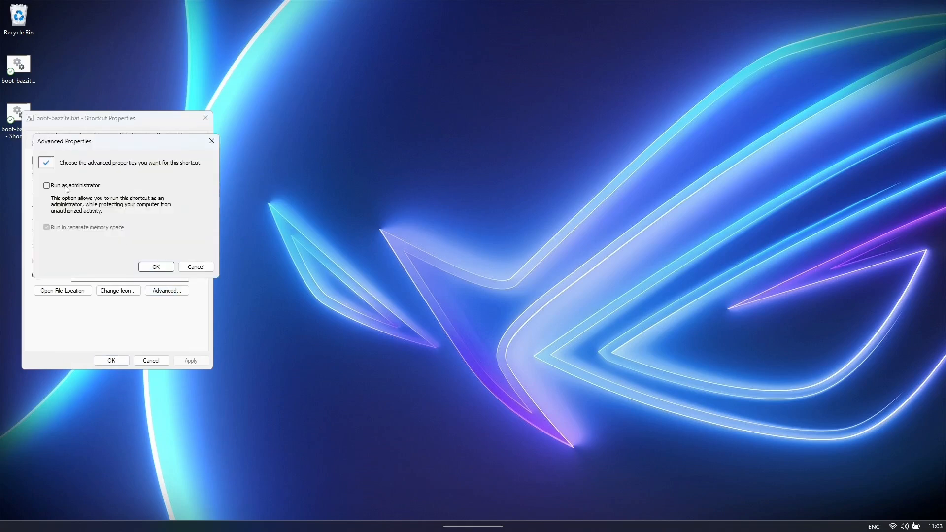
click(46, 185)
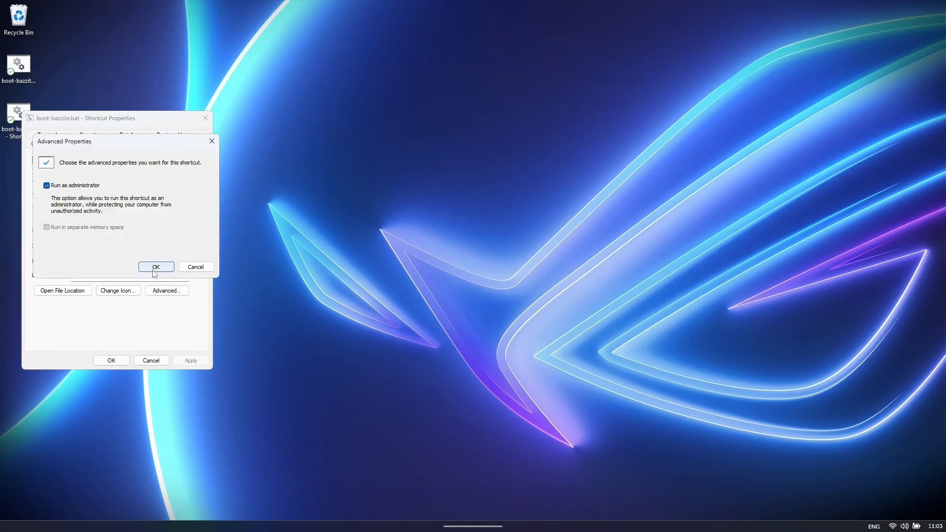
click(156, 267)
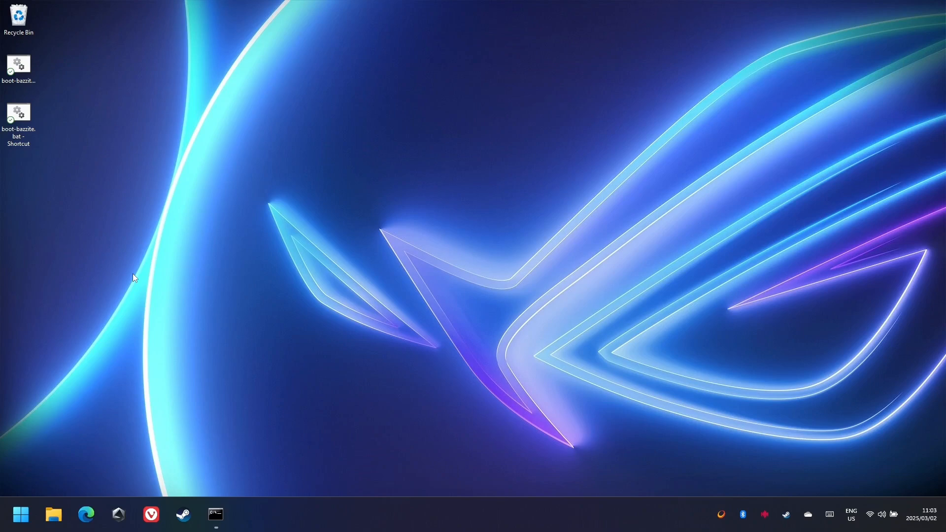
Launch the boot-bazzite.bat shortcut to reboot into Bazzite's Game Mode
click(18, 114)
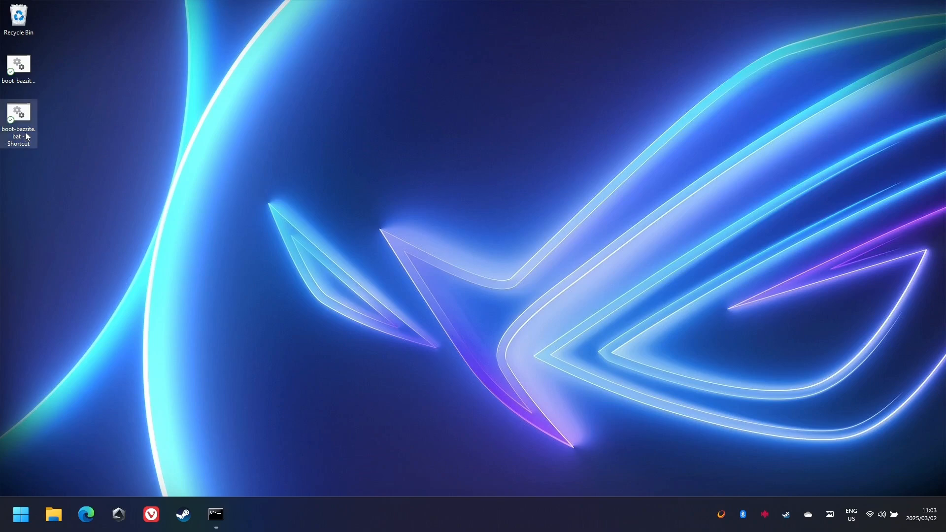
double_click(17, 114)
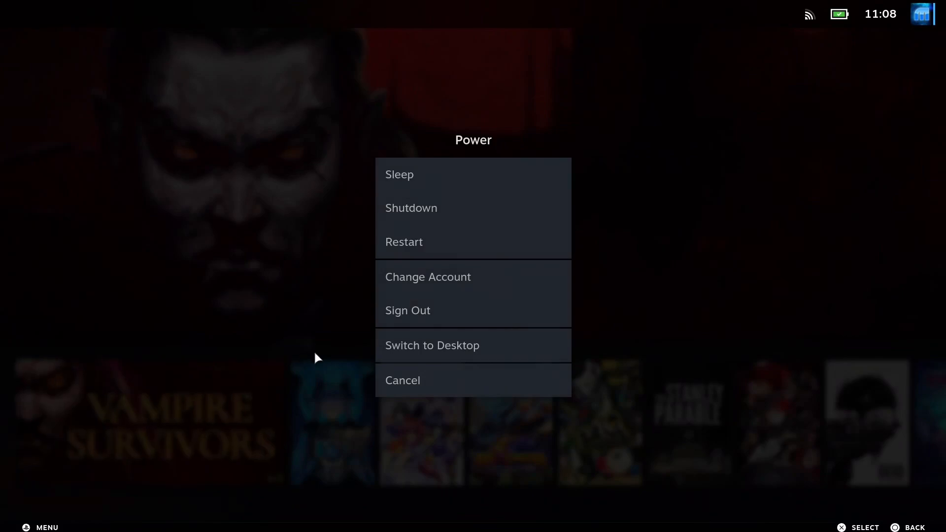
Switch to the Bazzite desktop and run ujust setup-boot-windows-steam in Konsole
click(432, 345)
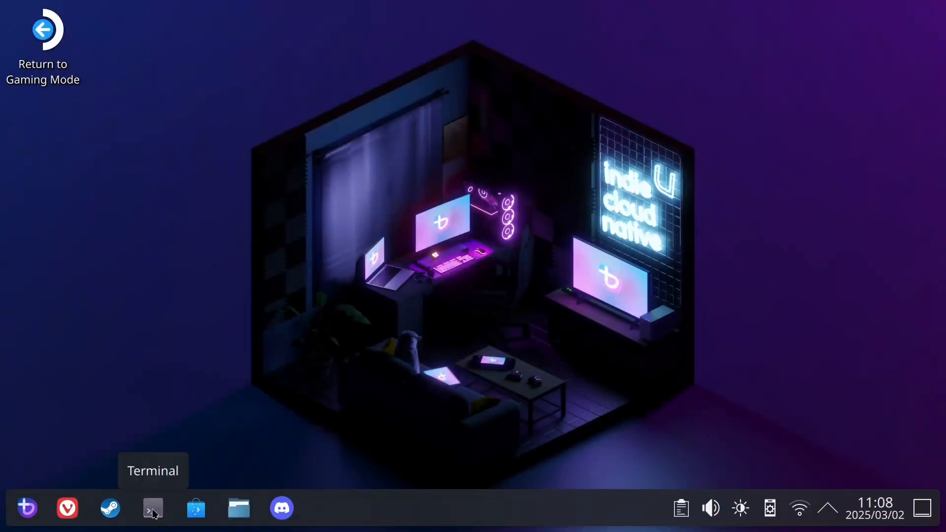
click(152, 508)
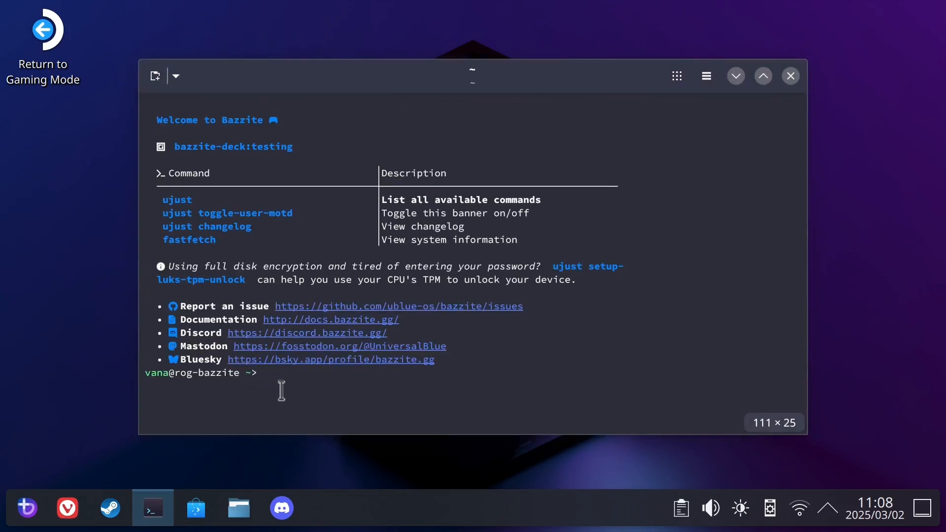
click(265, 372)
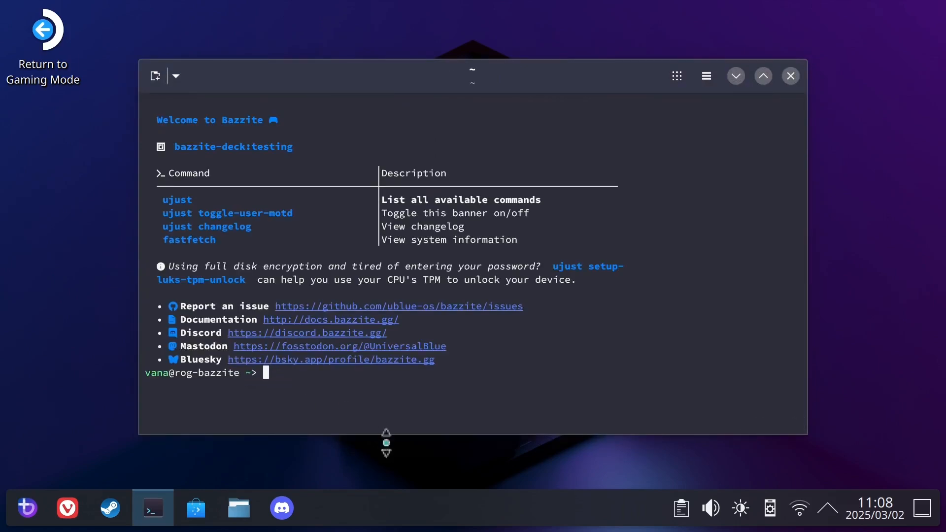
text(ujust setup-boot-windows-steam)
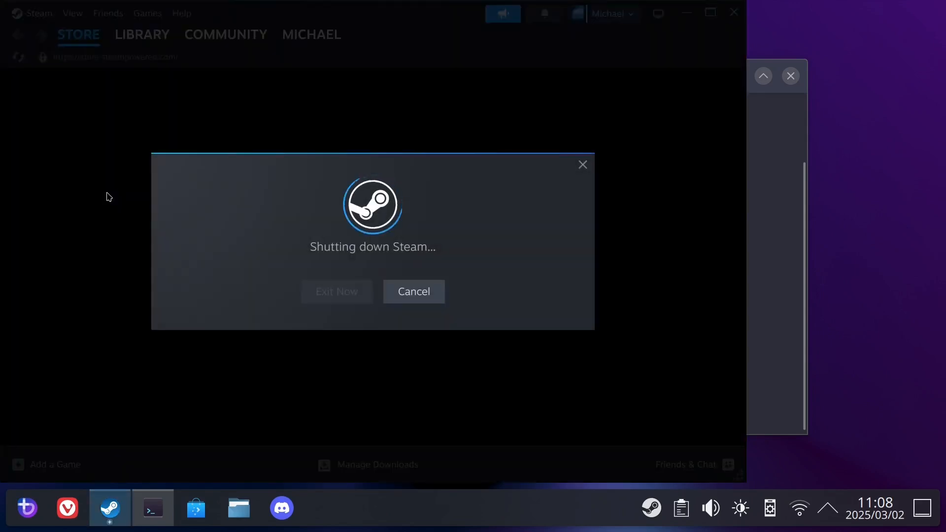
click(336, 291)
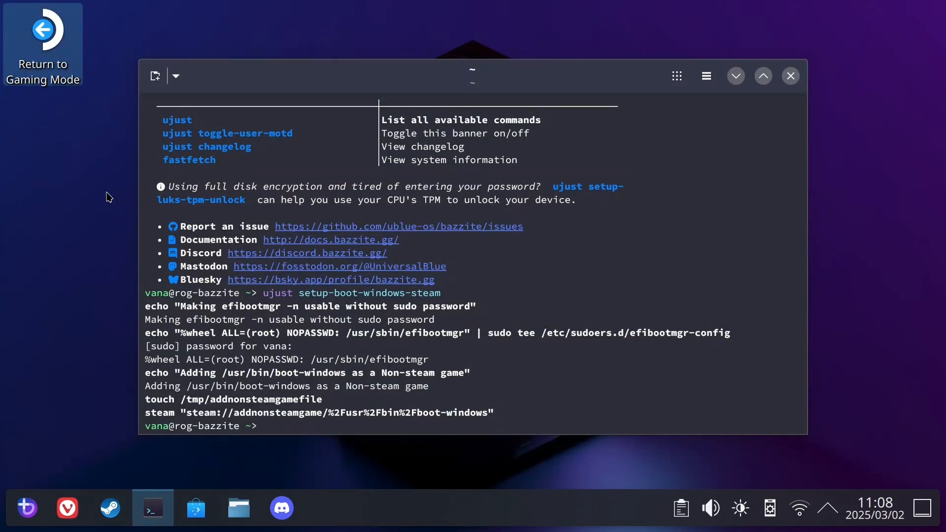
Return to Gaming Mode, search 'boot' and open the boot-windows library entry
click(43, 45)
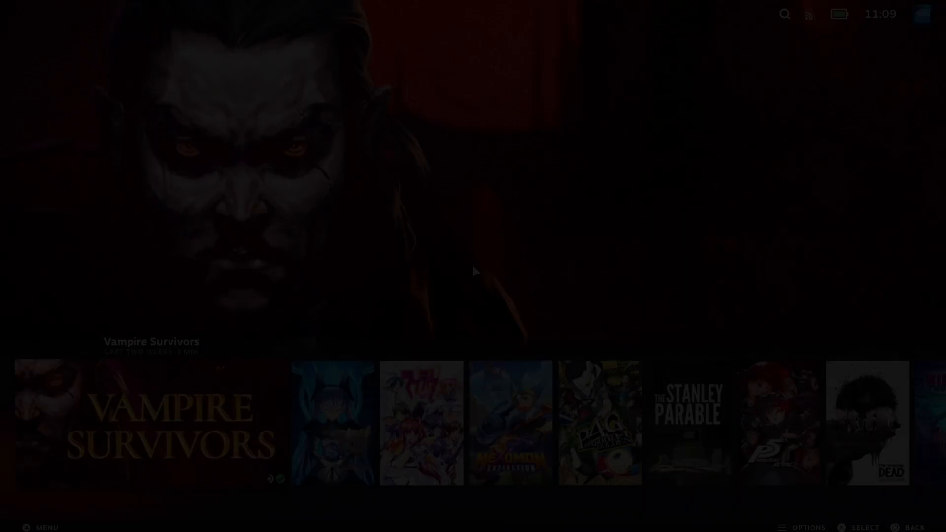
text(boot)
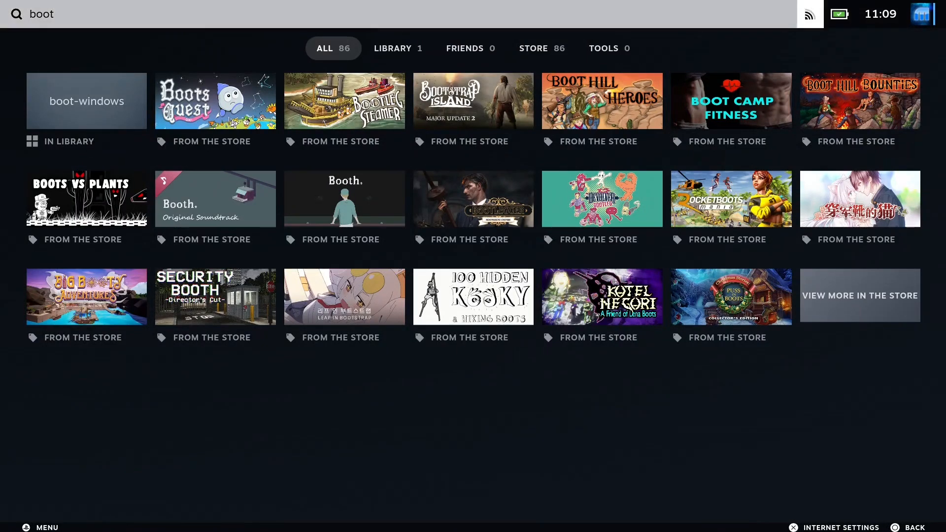
click(87, 100)
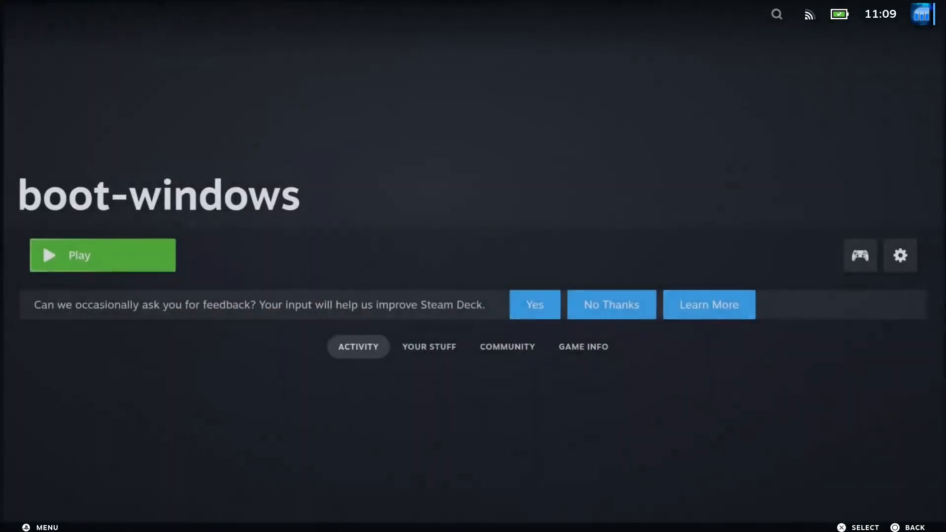